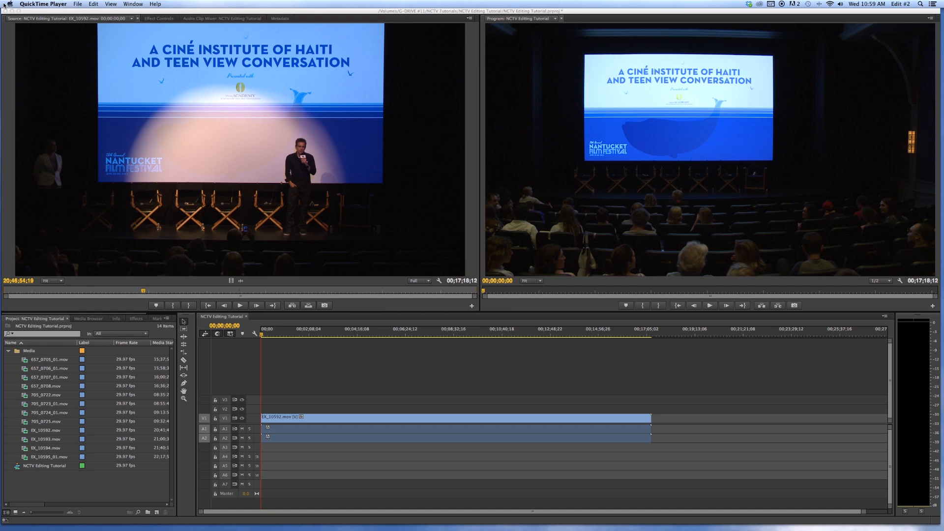
{"action": "mouse_move", "coordinate": [305, 385]}
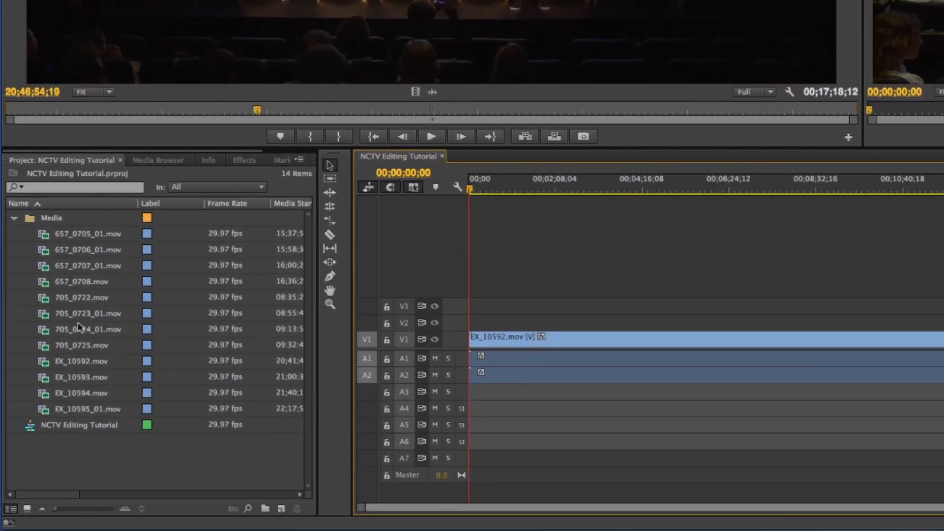
Step: Add 705_0722.mov to the sequence and move it up to V3 above EX_10592.mov
{"action": "left_click_drag", "start_coordinate": [81, 297], "coordinate": [519, 297]}
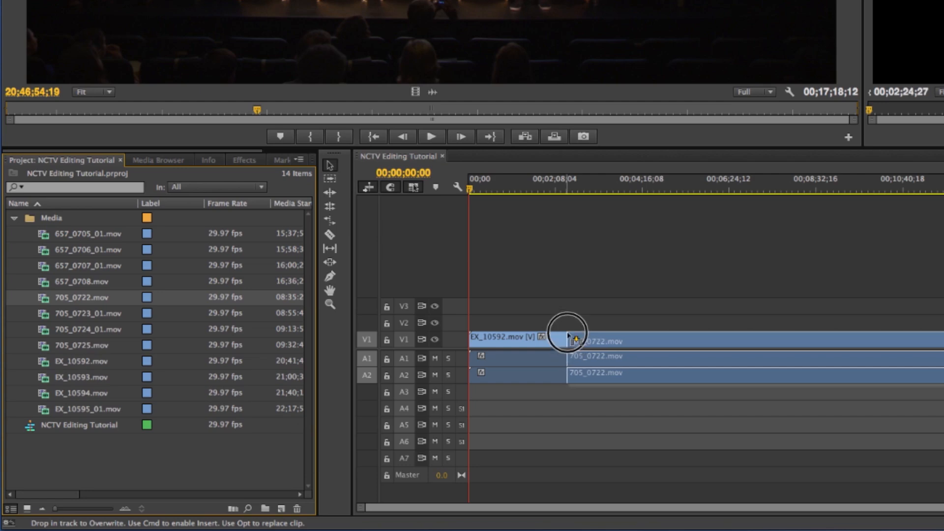
{"action": "left_click_drag", "start_coordinate": [569, 338], "coordinate": [569, 307]}
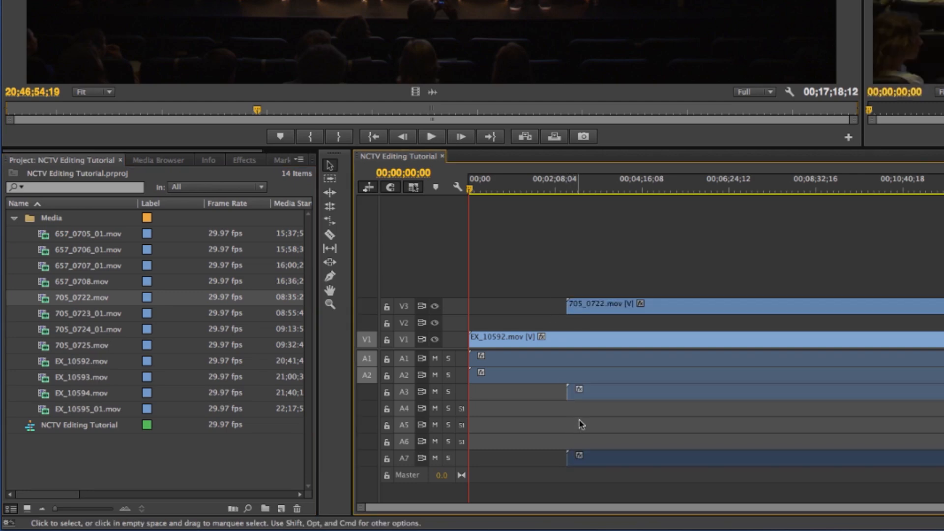
{"action": "mouse_move", "coordinate": [582, 459]}
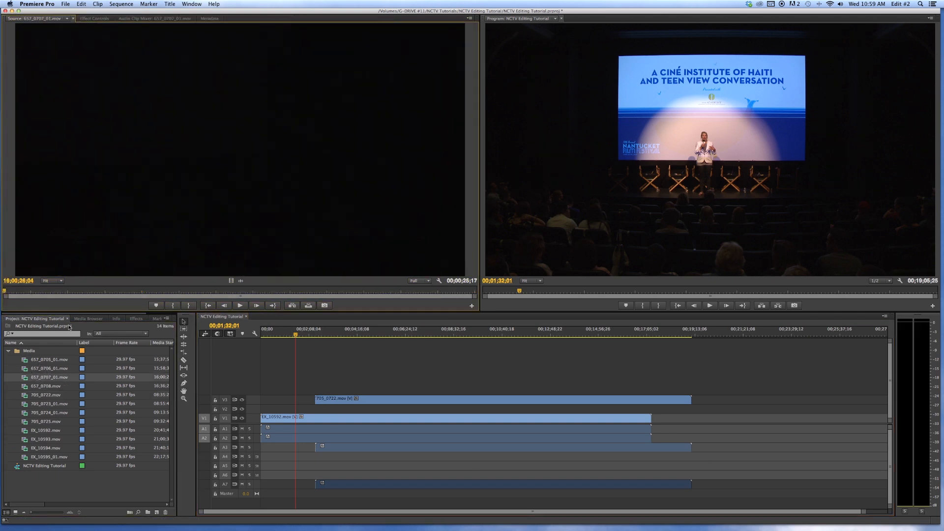
Step: Load the V1 wide shot in the Source monitor and scrub the sequence to preview the close-up
{"action": "double_click", "coordinate": [45, 421]}
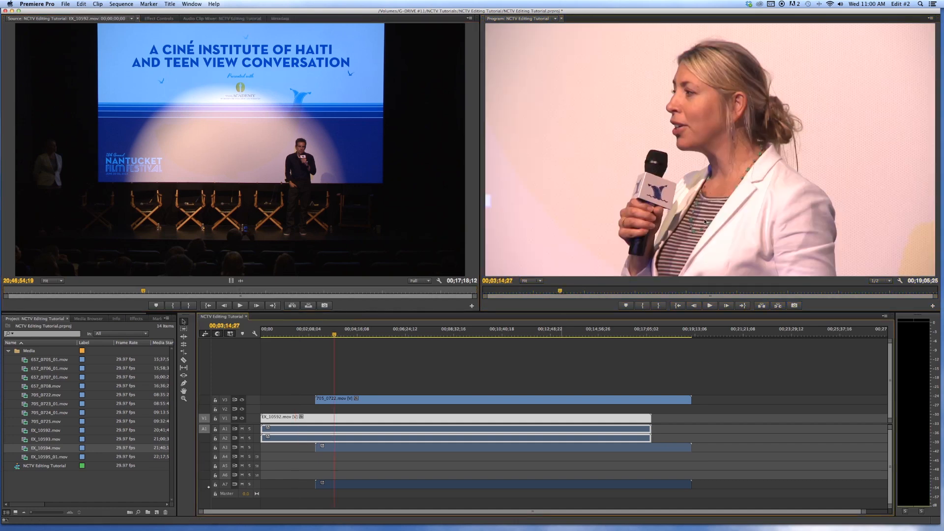
{"action": "left_click", "coordinate": [405, 329]}
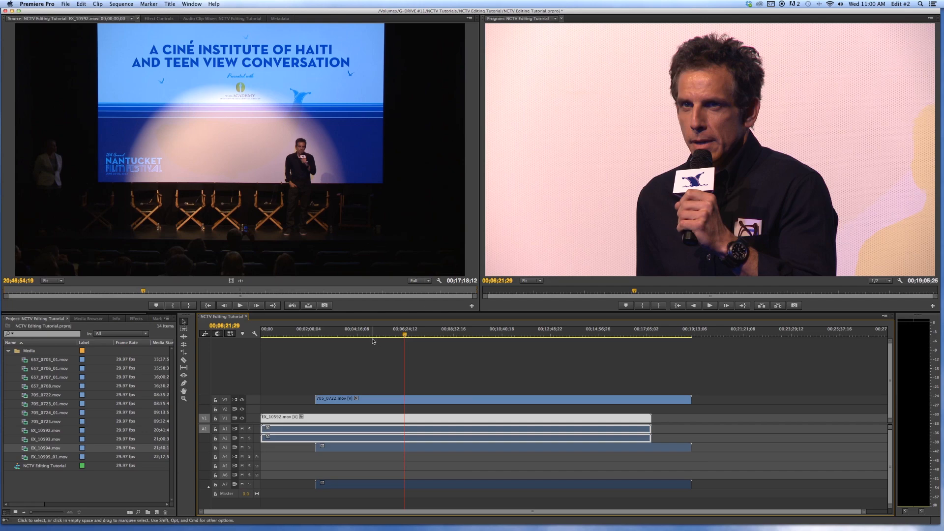
{"action": "left_click_drag", "start_coordinate": [404, 333], "coordinate": [393, 333]}
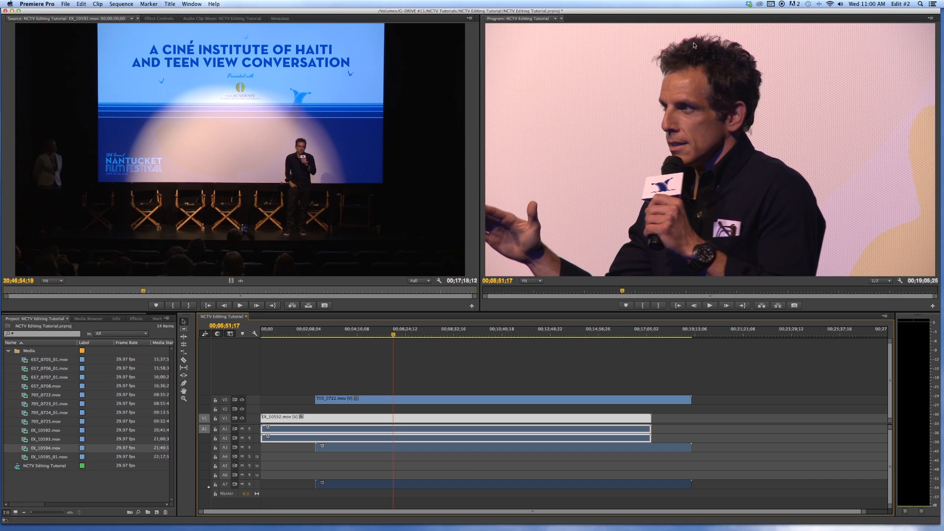
{"action": "mouse_move", "coordinate": [690, 60]}
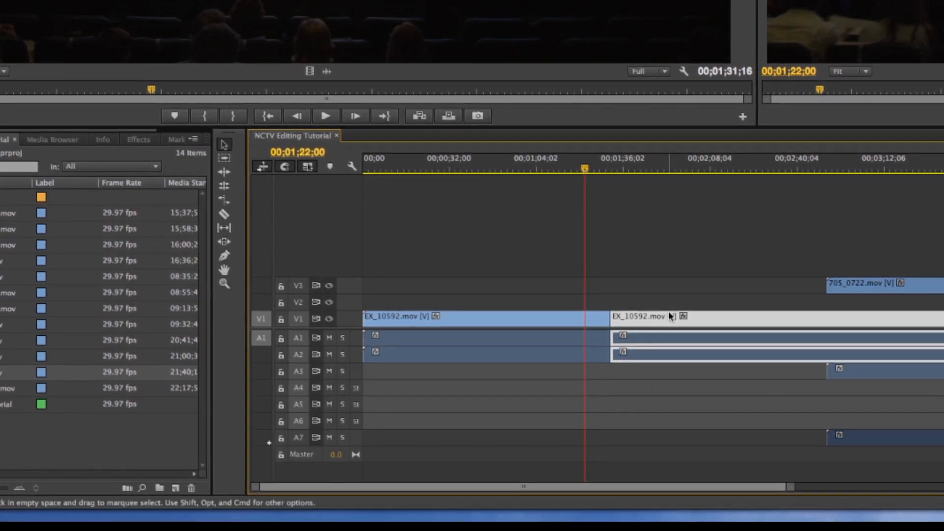
{"action": "key", "text": "cmd+z"}
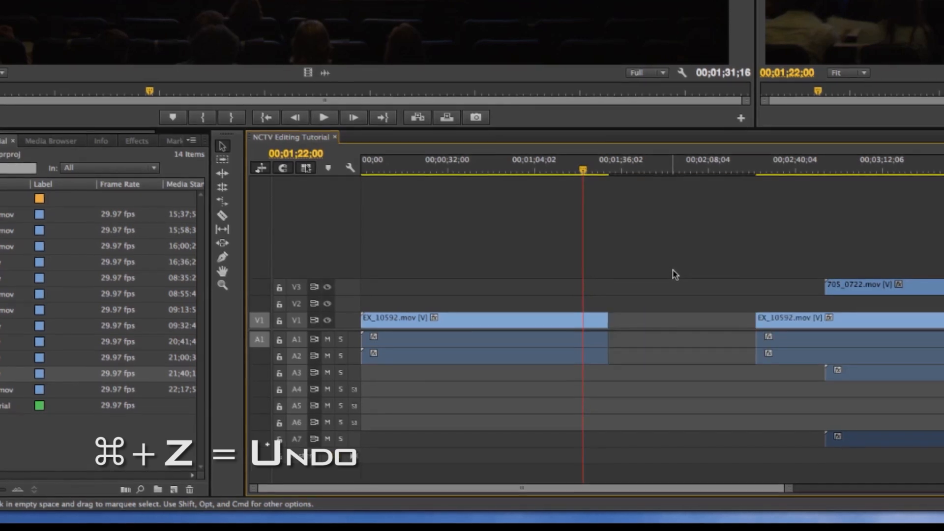
{"action": "key", "text": "cmd+z"}
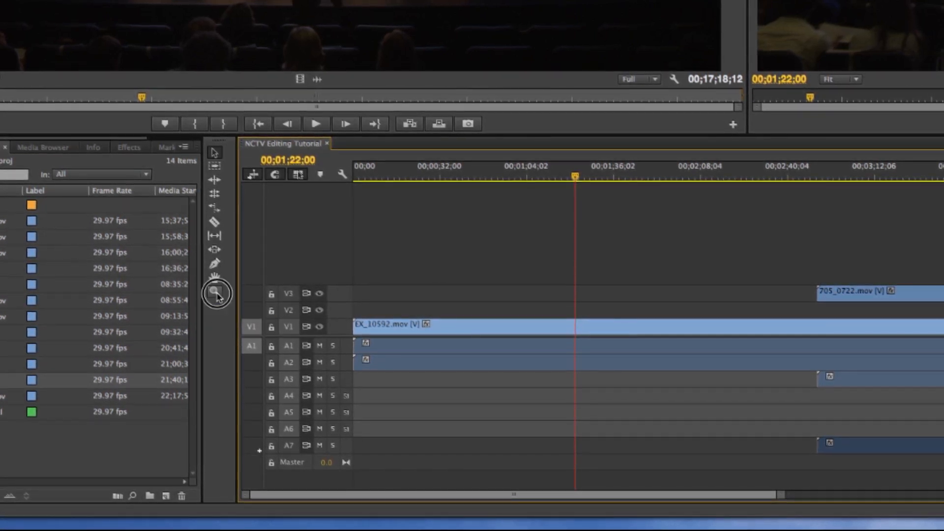
{"action": "left_click", "coordinate": [214, 292]}
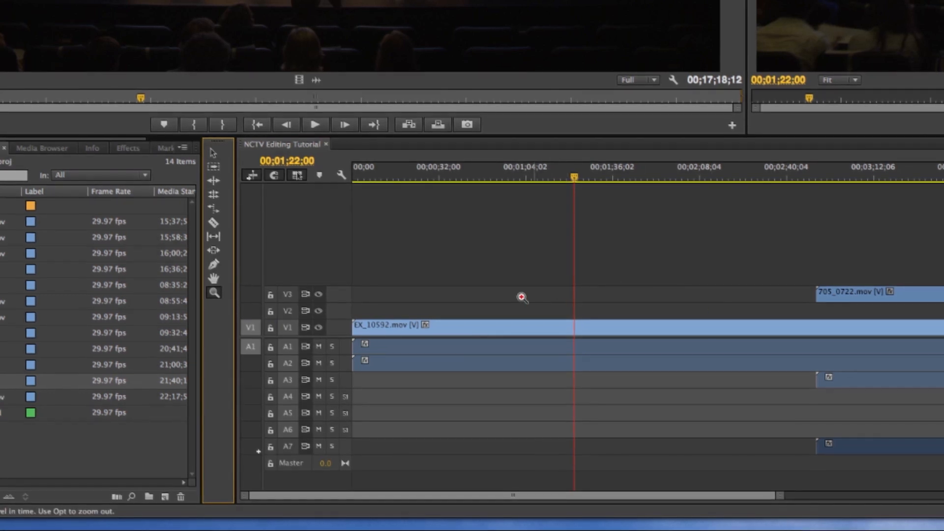
{"action": "left_click", "coordinate": [214, 293]}
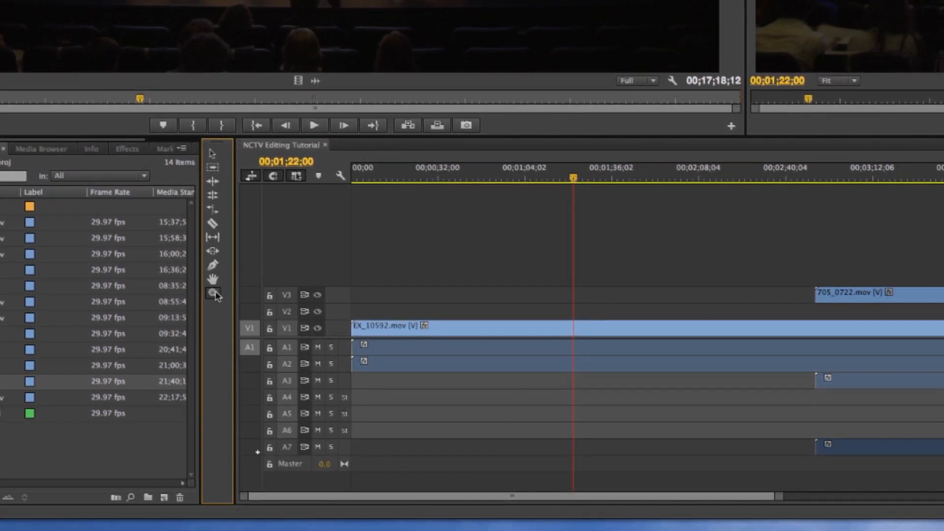
{"action": "left_click", "coordinate": [212, 293]}
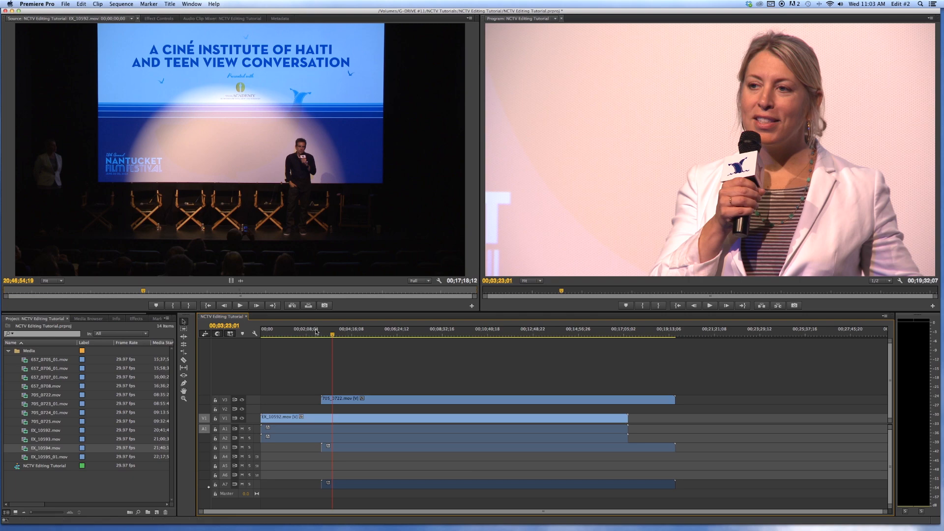
Step: Scrub back through the woman's close-up to just before three minutes
{"action": "left_click_drag", "start_coordinate": [316, 331], "coordinate": [324, 331]}
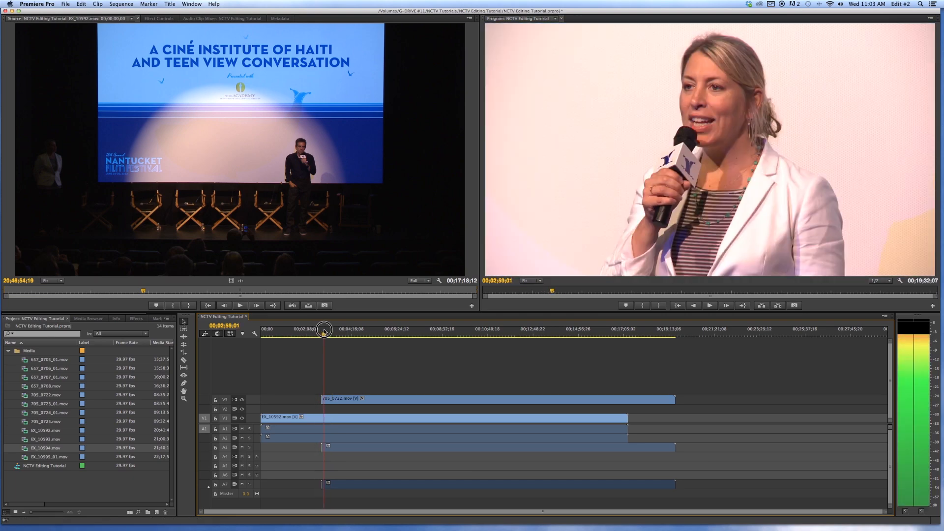